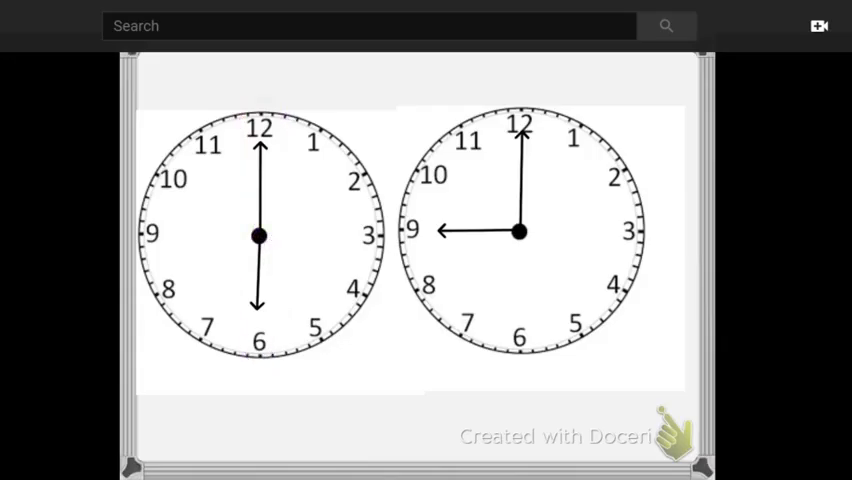
Handwrite '6:00 a.m.' above the left clock and loop around the right clock's hands.
text(6:00)
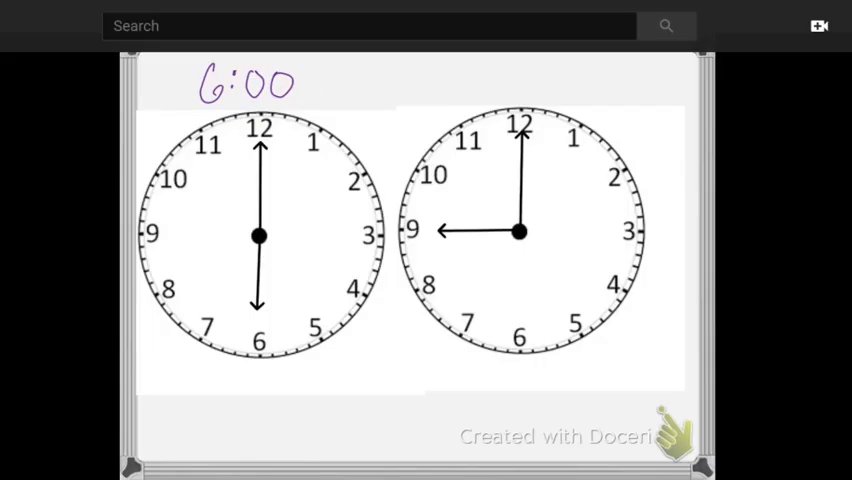
text(a.m.)
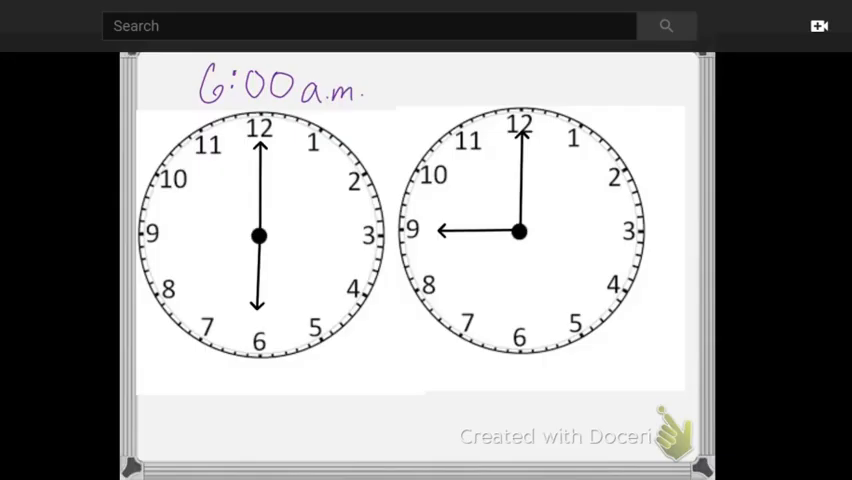
drag(420, 228, 510, 222)
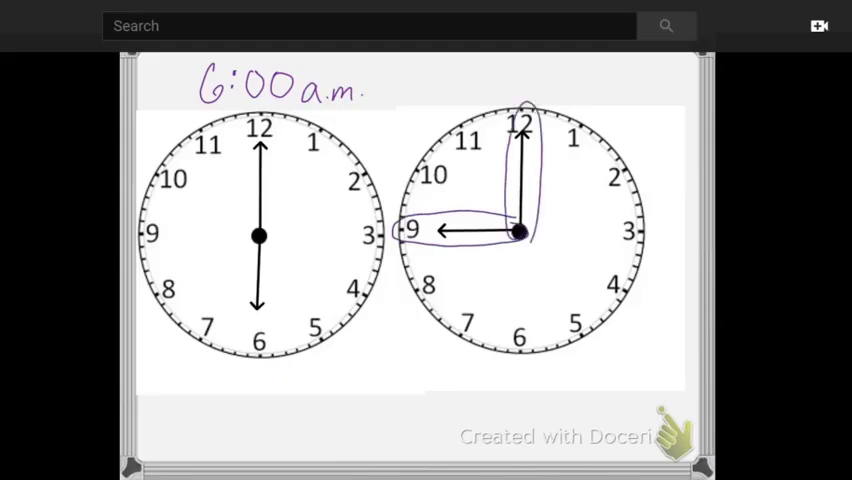
Handwrite '9:00 p.m.' above the right clock.
drag(476, 76, 496, 64)
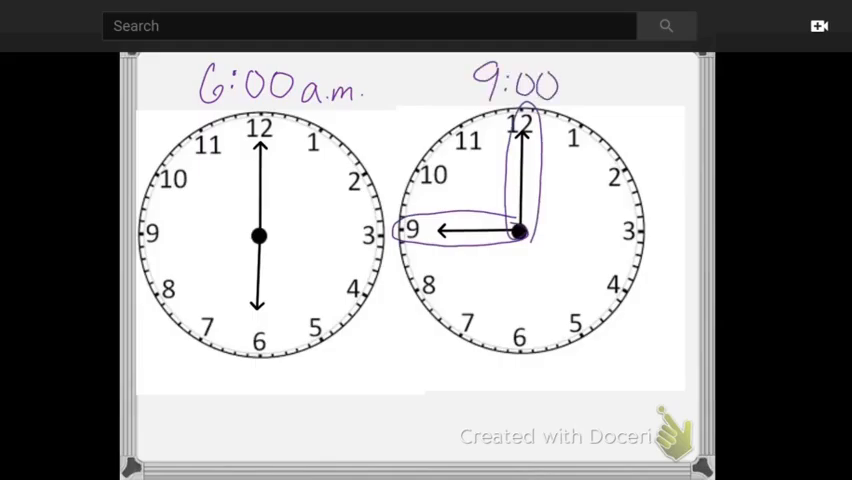
text(p.m)
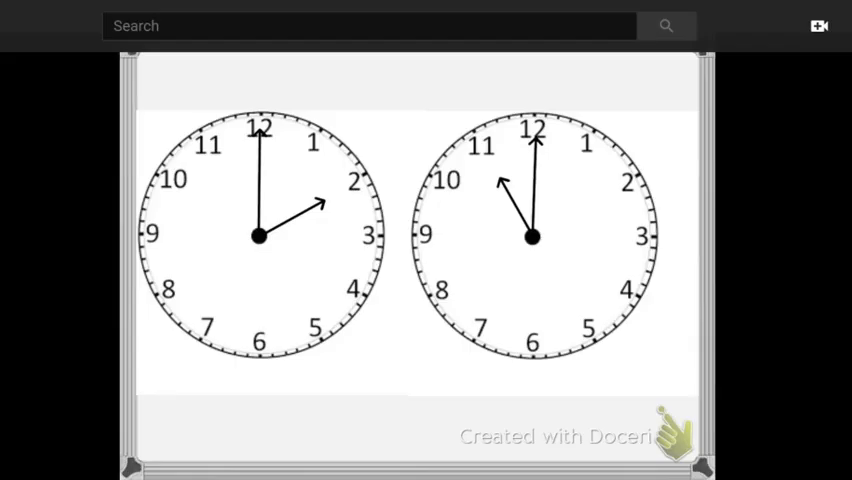
Loop around the left clock's hands and handwrite '2:00' above it.
drag(258, 236, 356, 180)
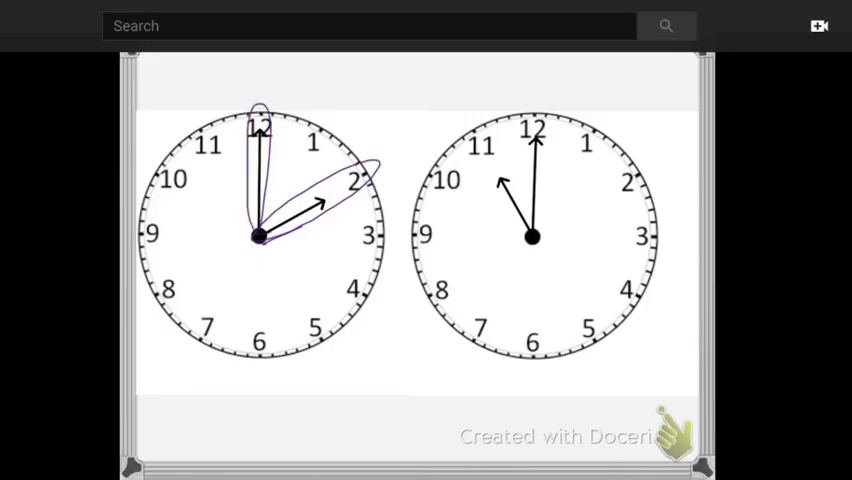
text(2:0)
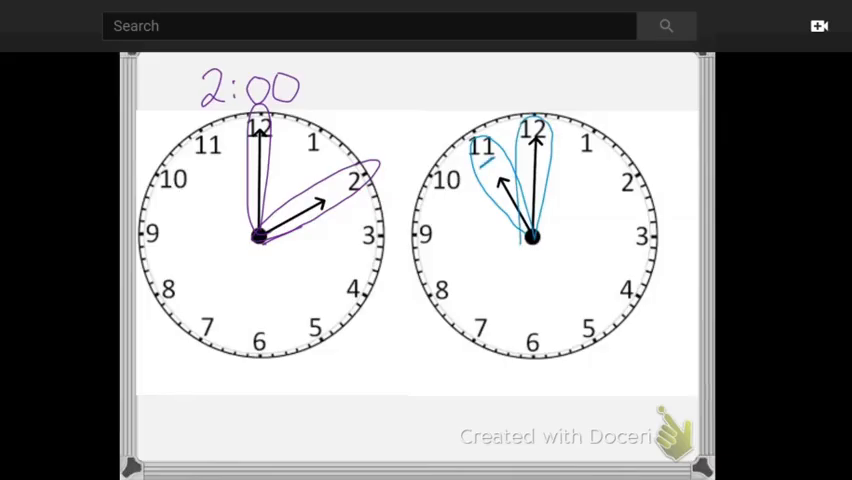
Handwrite '11:00' above the right clock.
text(11:00)
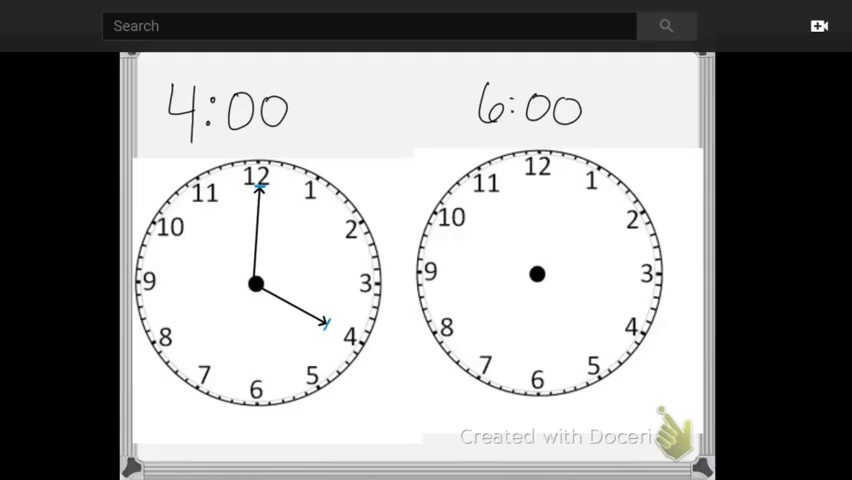
Draw the minute hand from the 6:00 clock's centre straight up to the 12.
drag(536, 274, 536, 180)
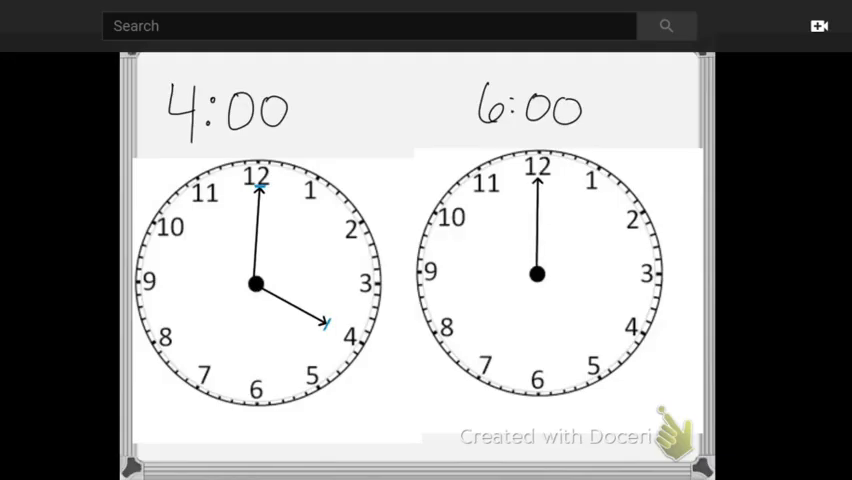